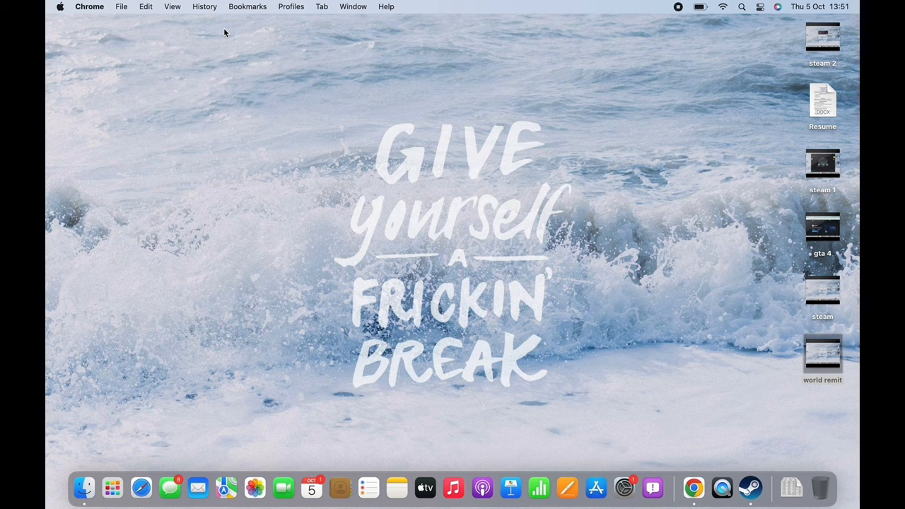
mouse_move(651, 442)
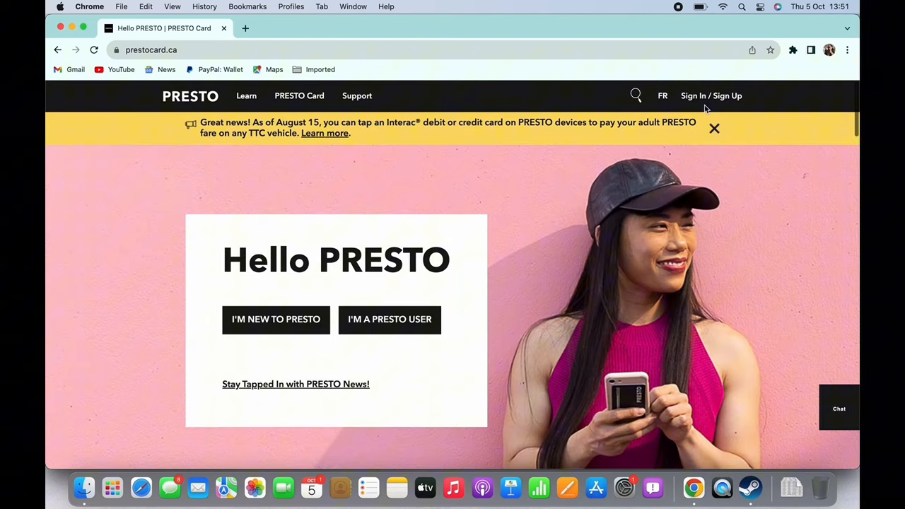
Step: Sign in on prestocard.ca and reach the account's Manage My Cards page via the profile menu
left_click(710, 96)
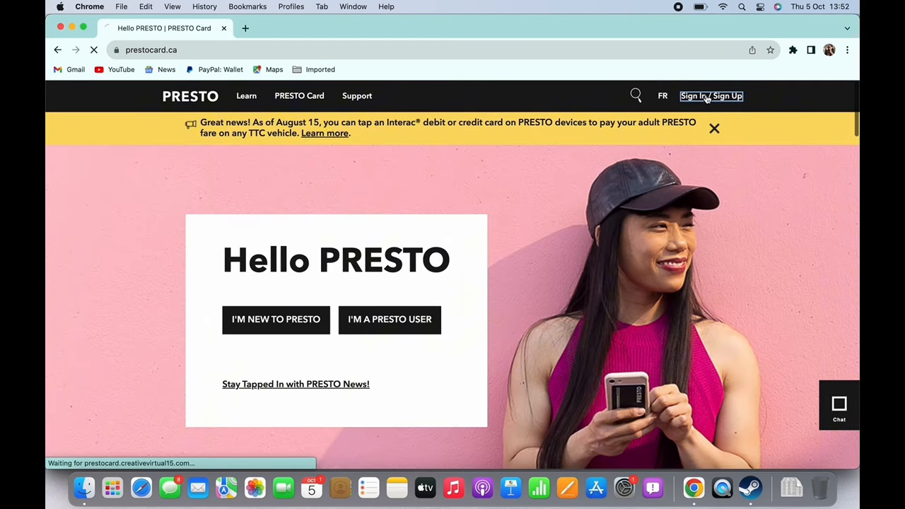
left_click(710, 96)
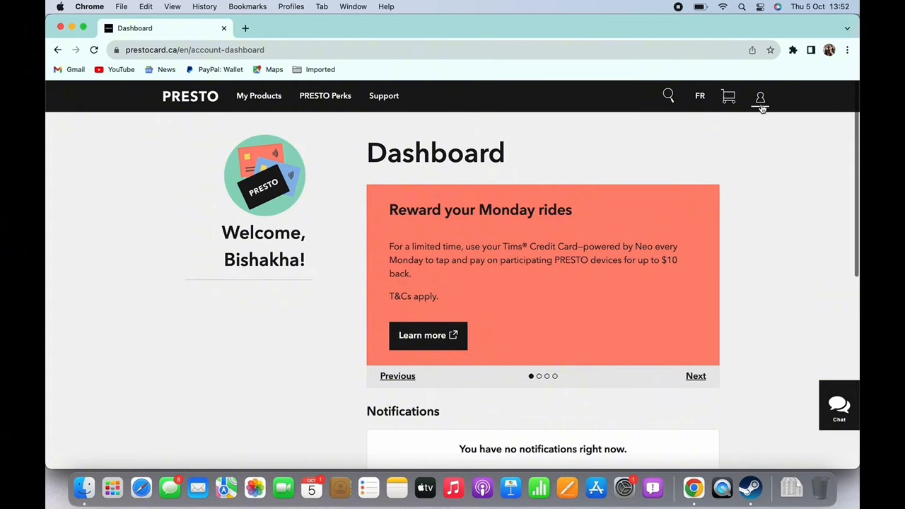
left_click(759, 96)
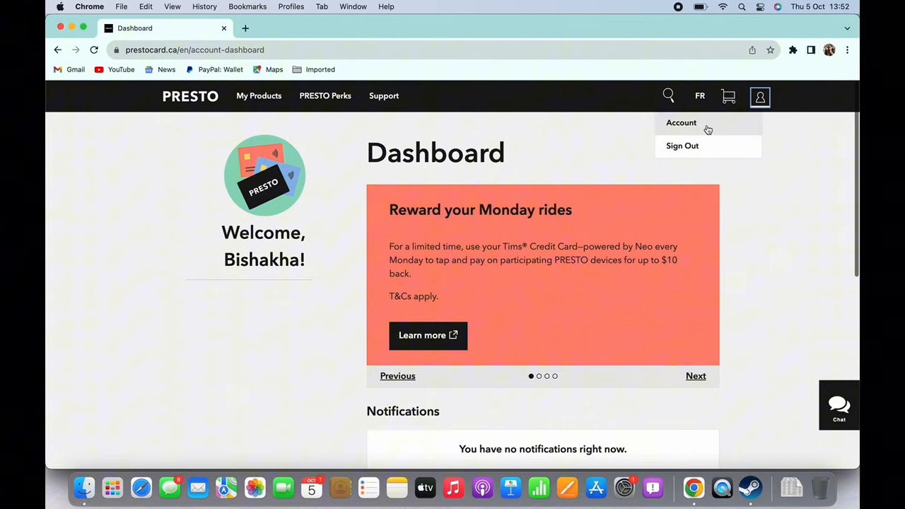
left_click(682, 122)
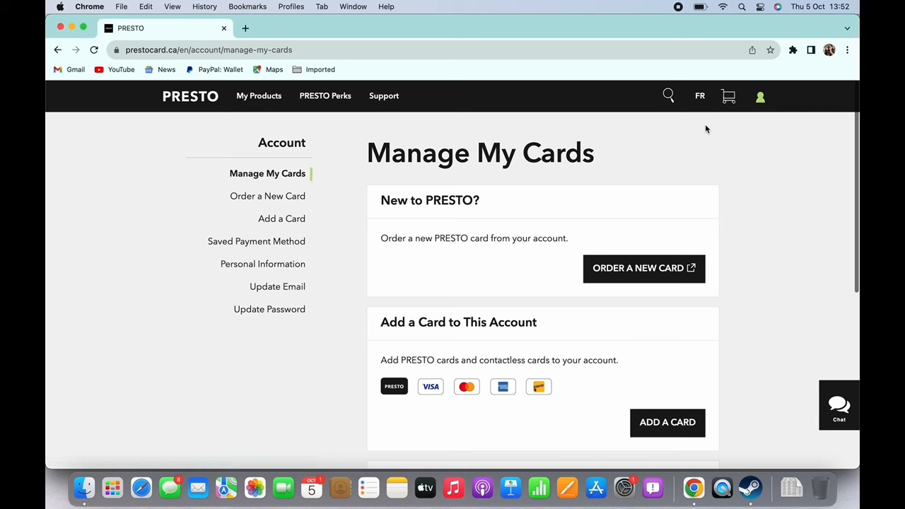
scroll("down", 3)
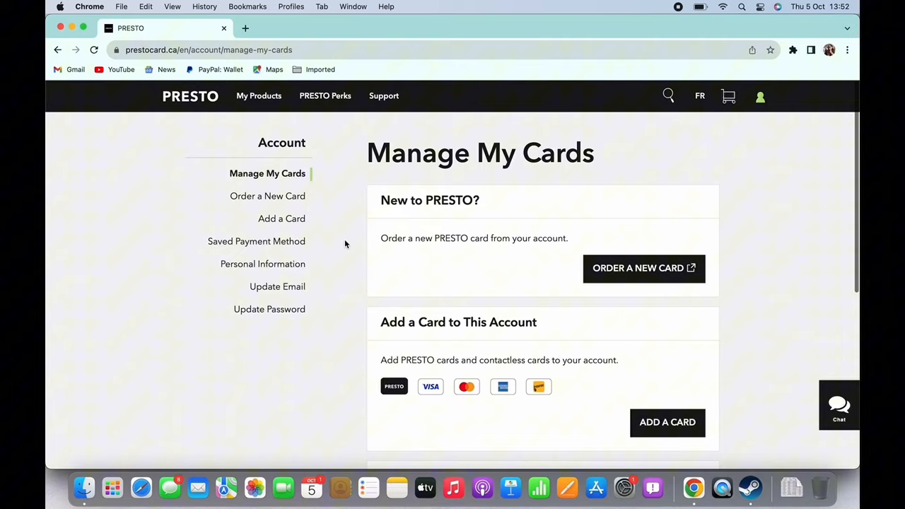
mouse_move(583, 266)
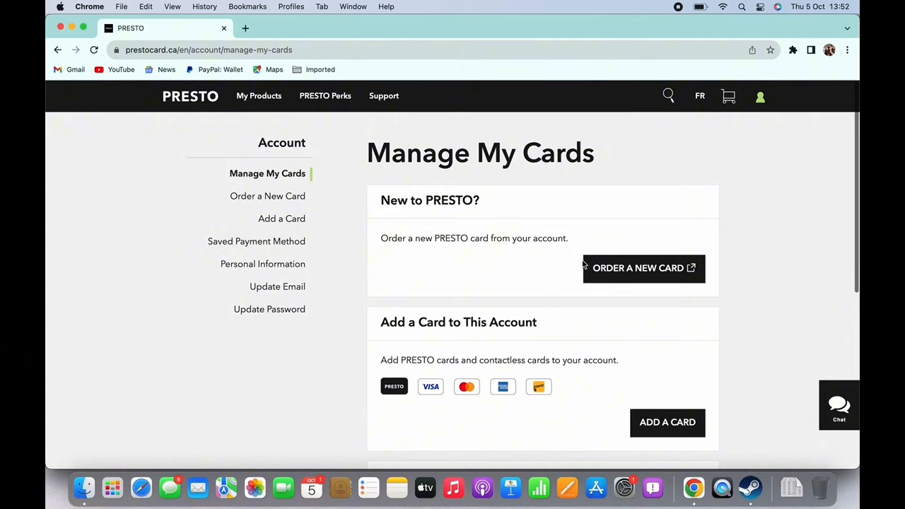
mouse_move(619, 393)
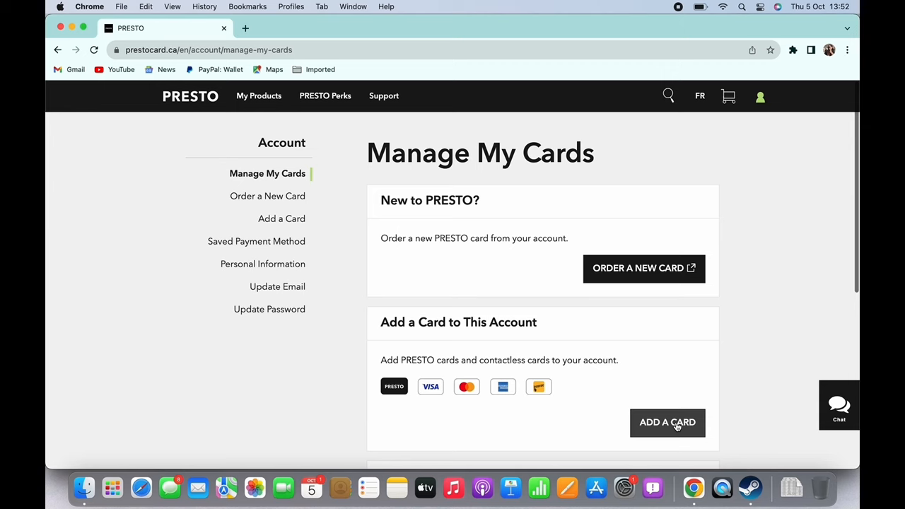
scroll("down", 3)
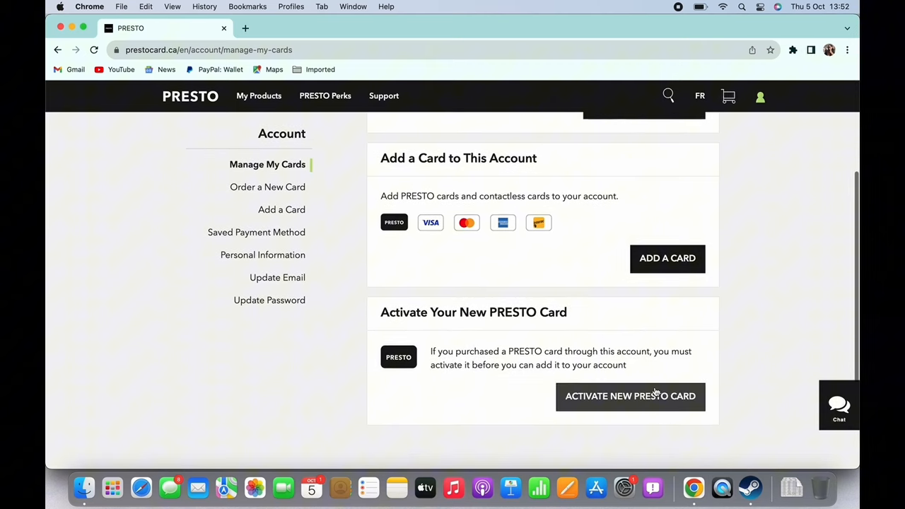
scroll("down", 3)
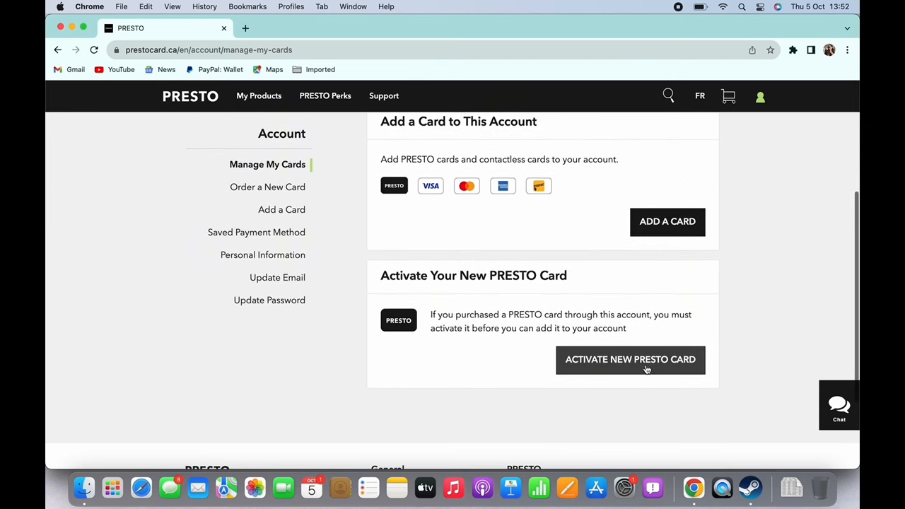
scroll("up", 3)
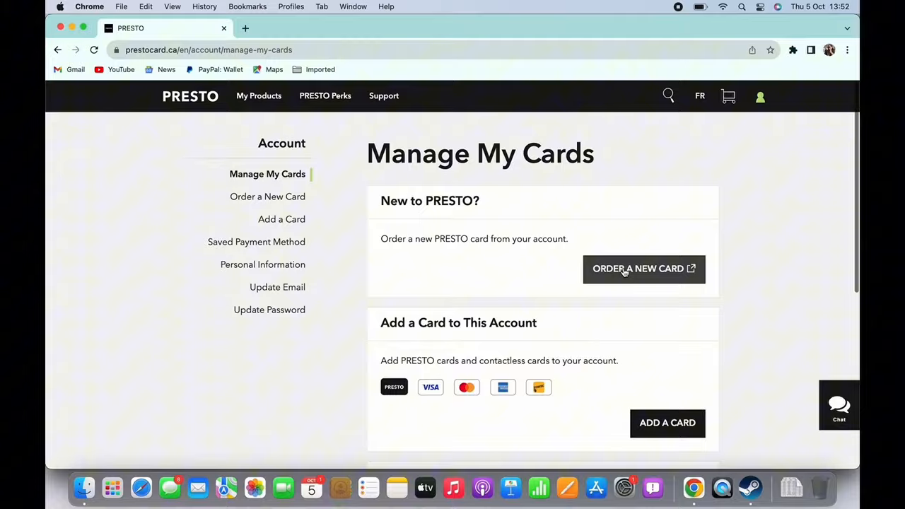